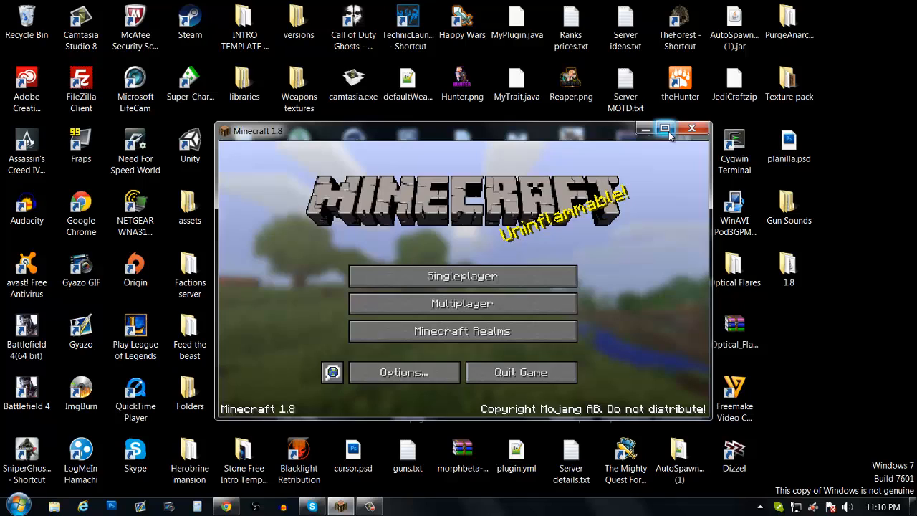
mouse_move(604, 137)
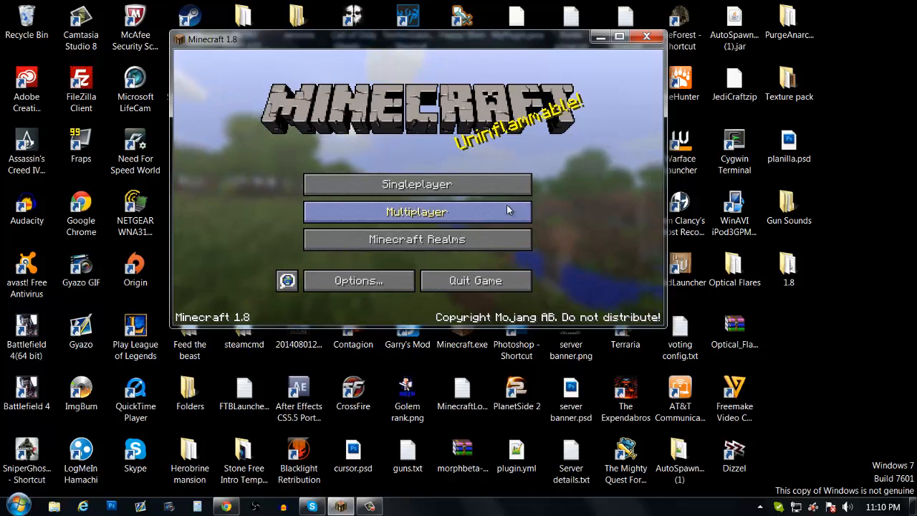
- Leave the Minecraft multiplayer list for the title screen and arrange the game and 1.8 folder windows
click(417, 212)
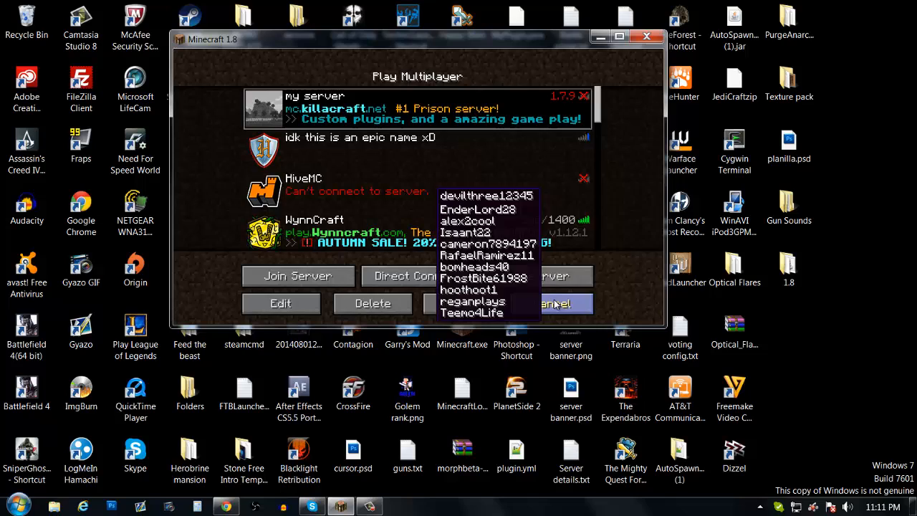
click(557, 304)
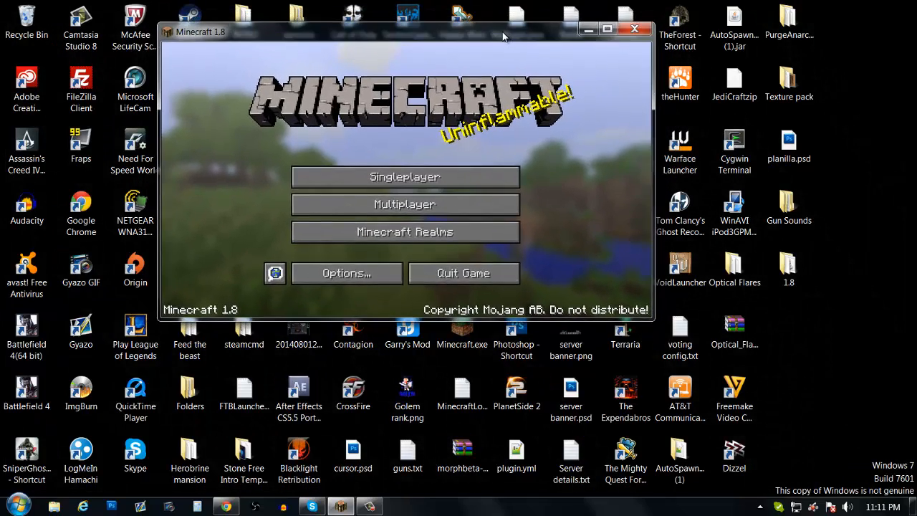
drag(501, 31, 499, 76)
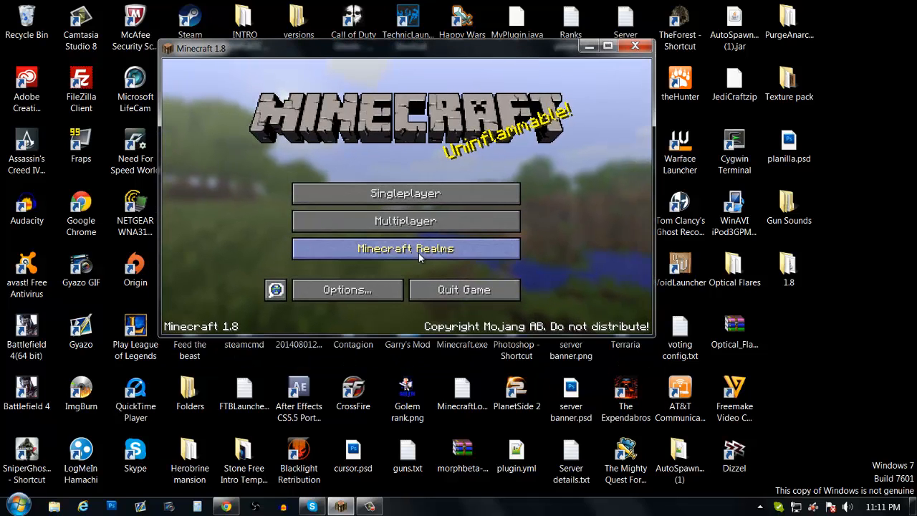
mouse_move(788, 269)
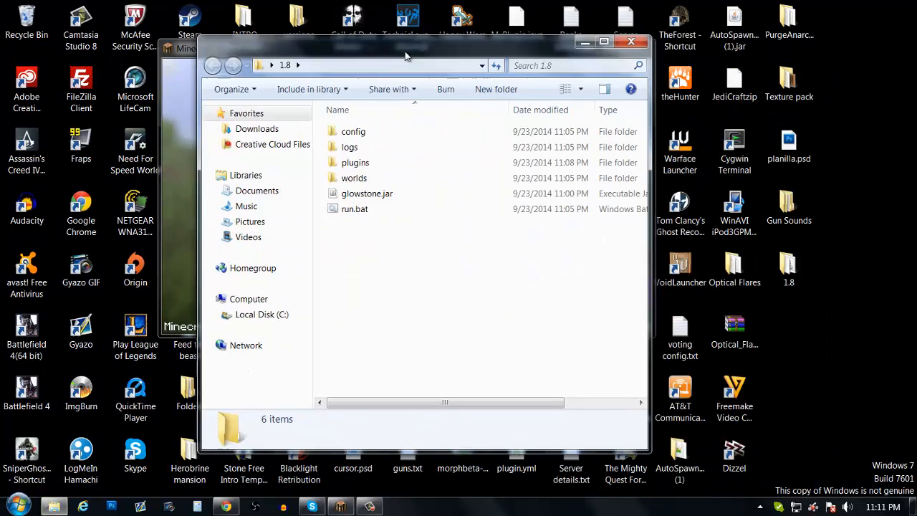
drag(404, 55, 341, 46)
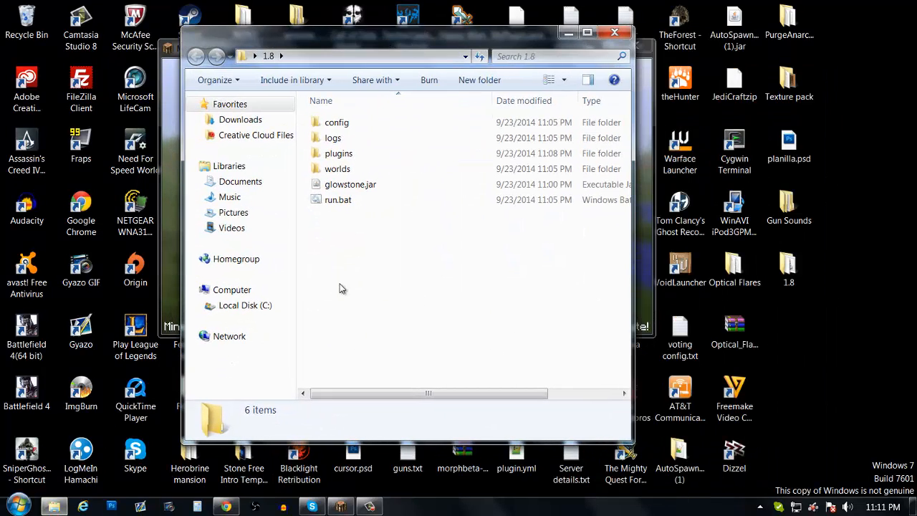
- Create a new empty text document named start in the 1.8 folder beside glowstone.jar and run.bat
click(350, 183)
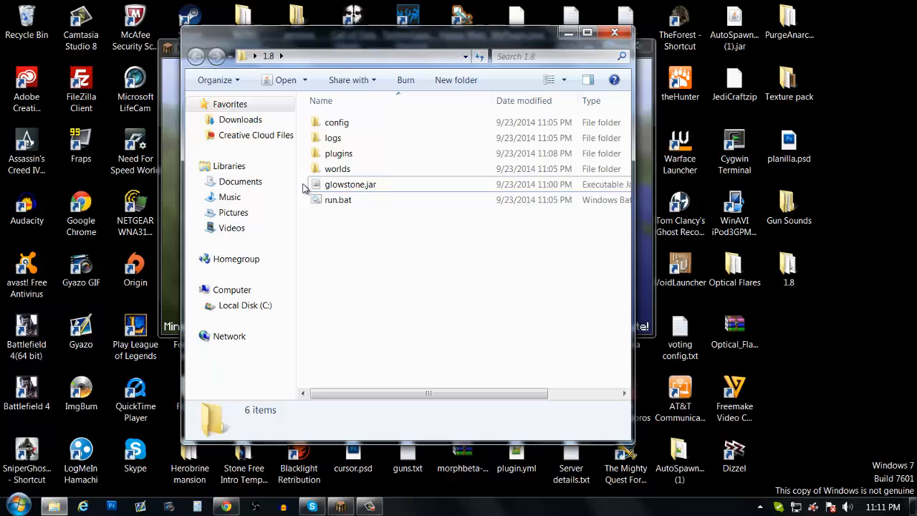
mouse_move(349, 183)
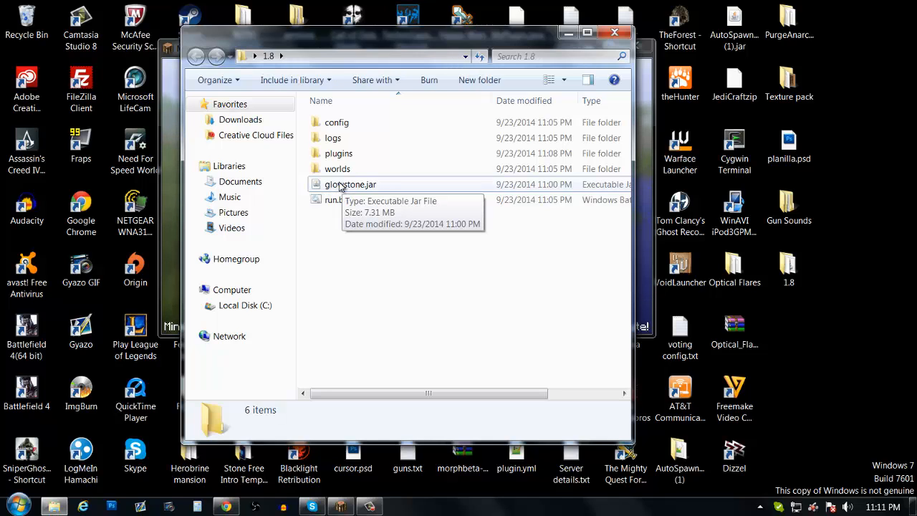
click(350, 184)
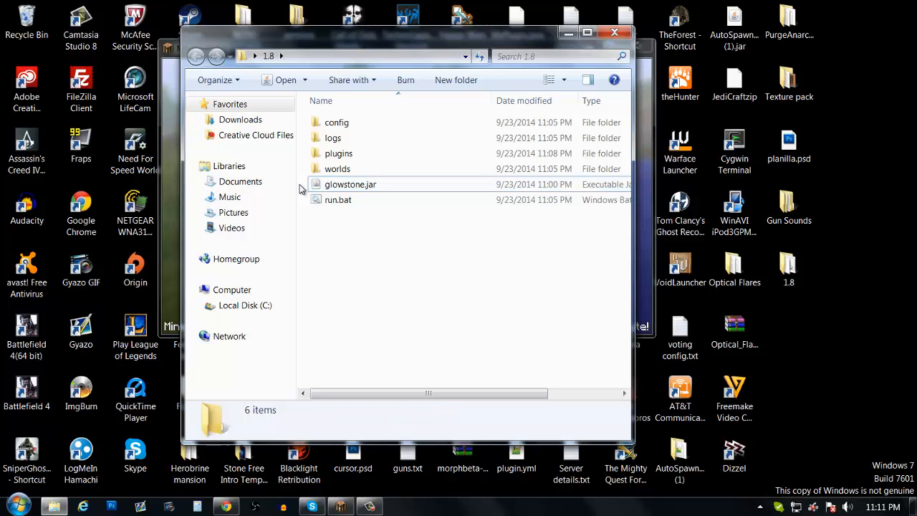
click(350, 183)
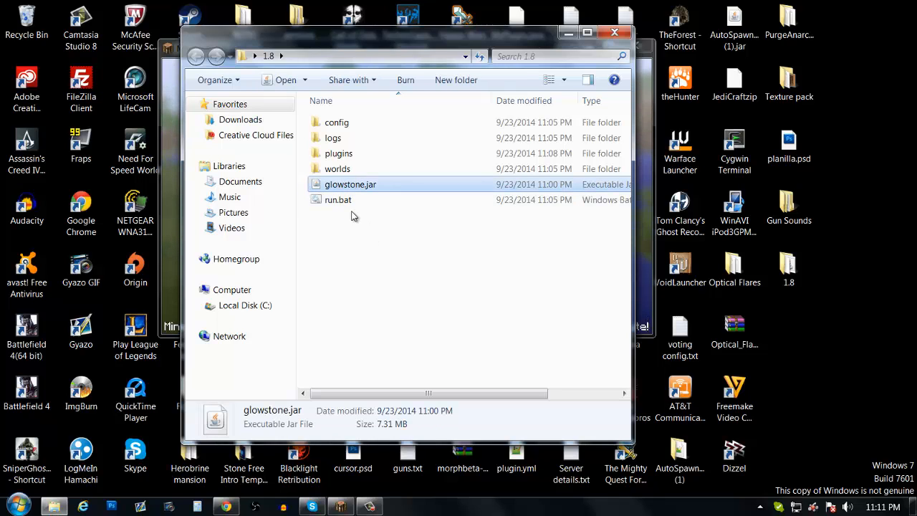
click(387, 271)
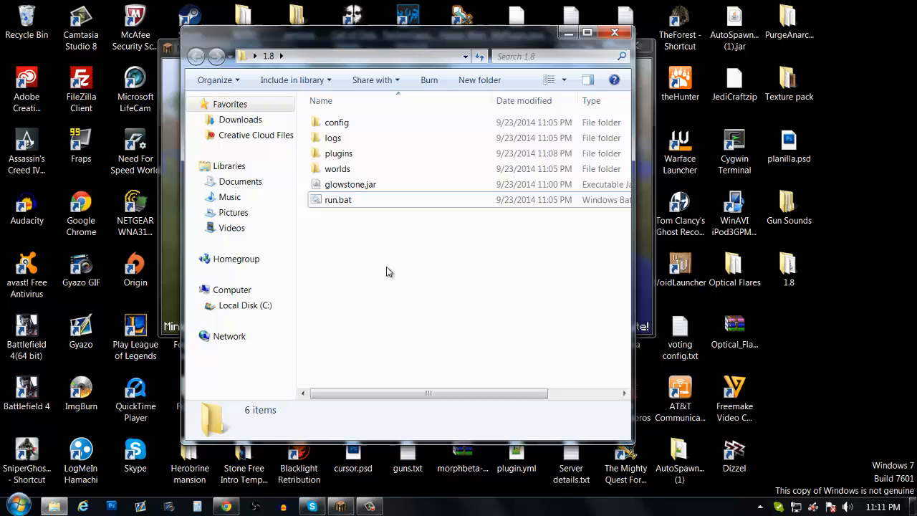
right_click(390, 271)
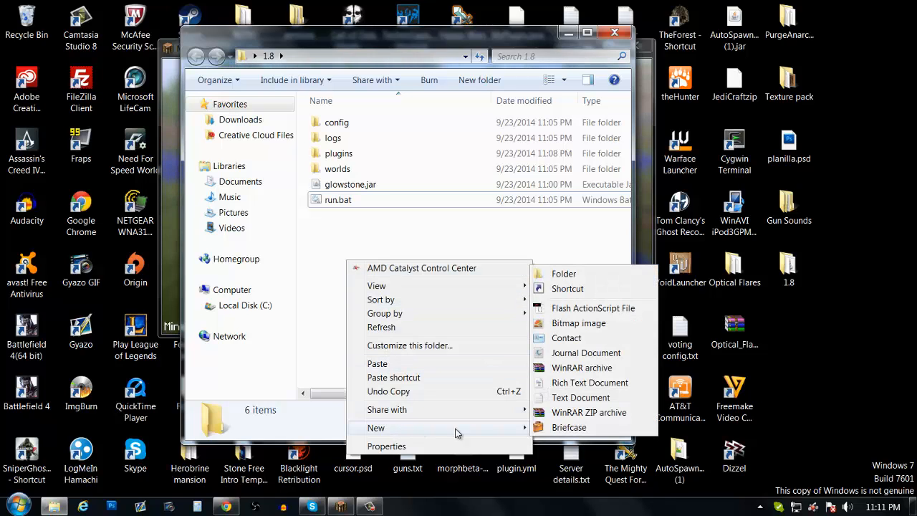
click(580, 398)
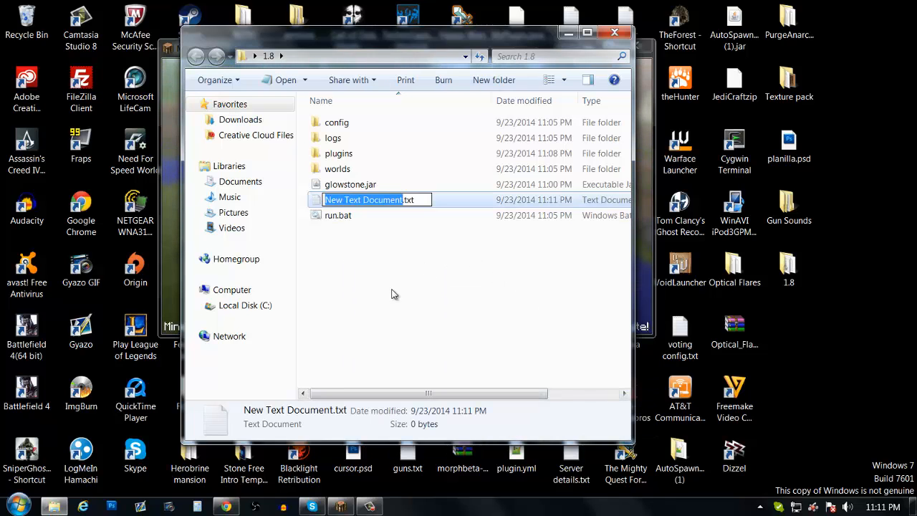
mouse_move(390, 320)
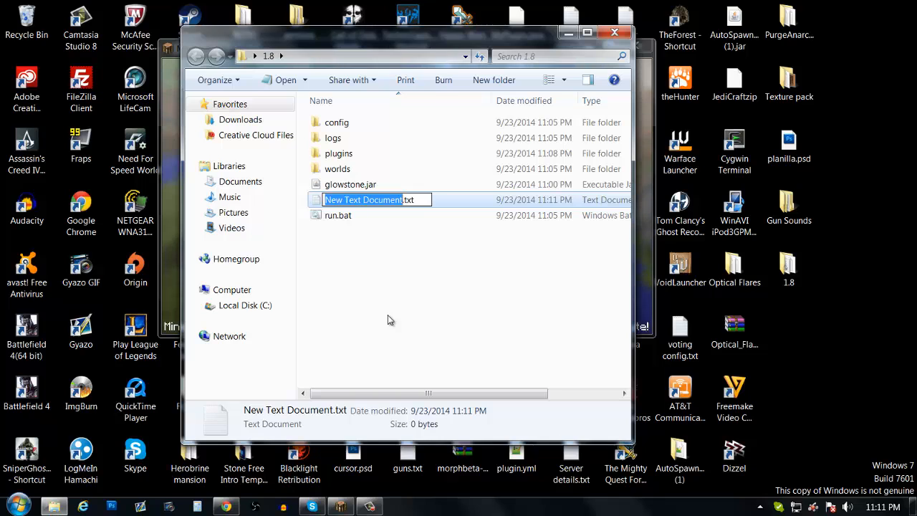
text(start.txt)
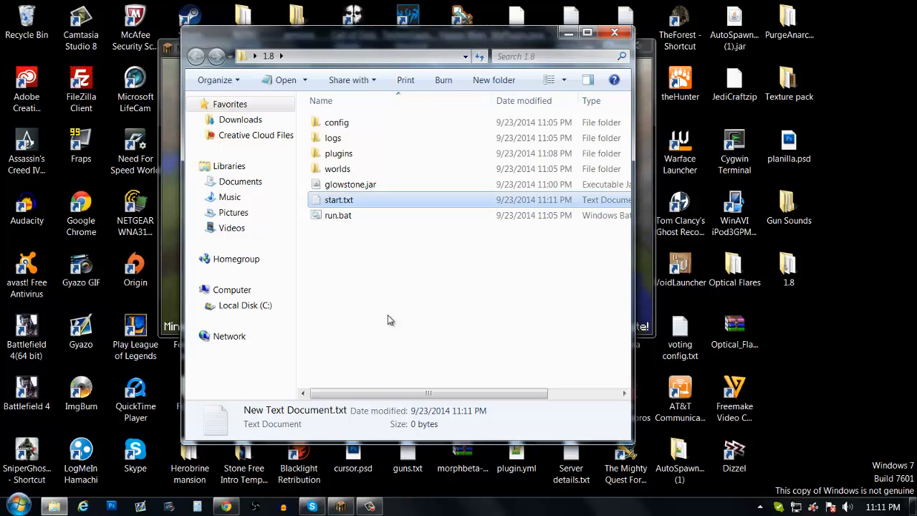
- View run.bat's launch command java -Xmx1536M -XX:MaxPermSize=128M -jar glowstone.jar alongside start.txt
double_click(338, 199)
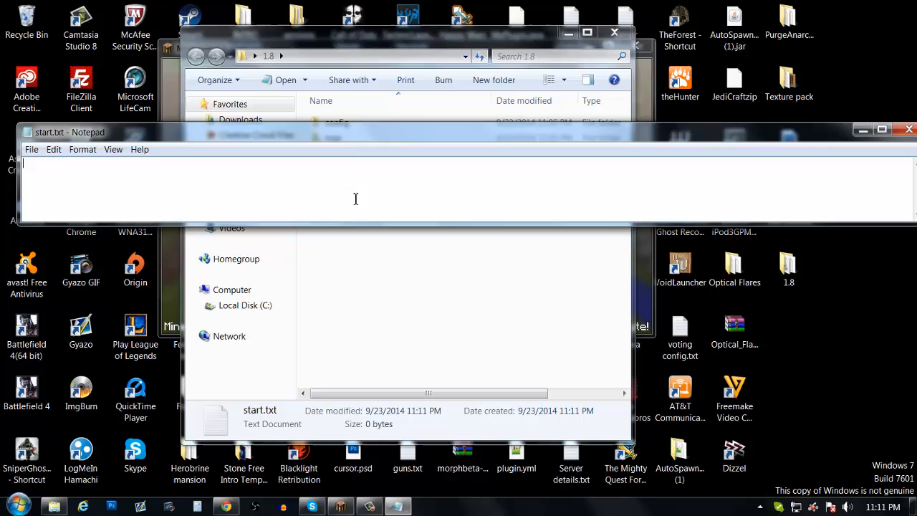
click(339, 200)
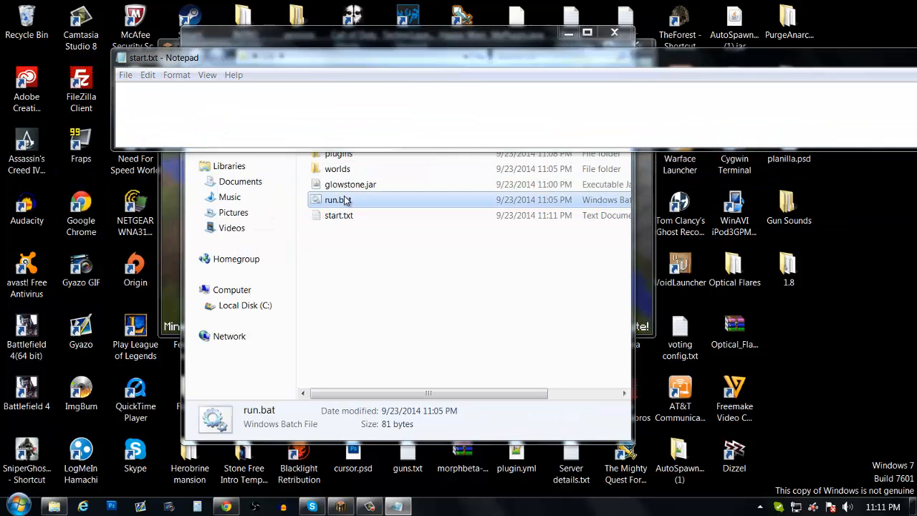
double_click(333, 200)
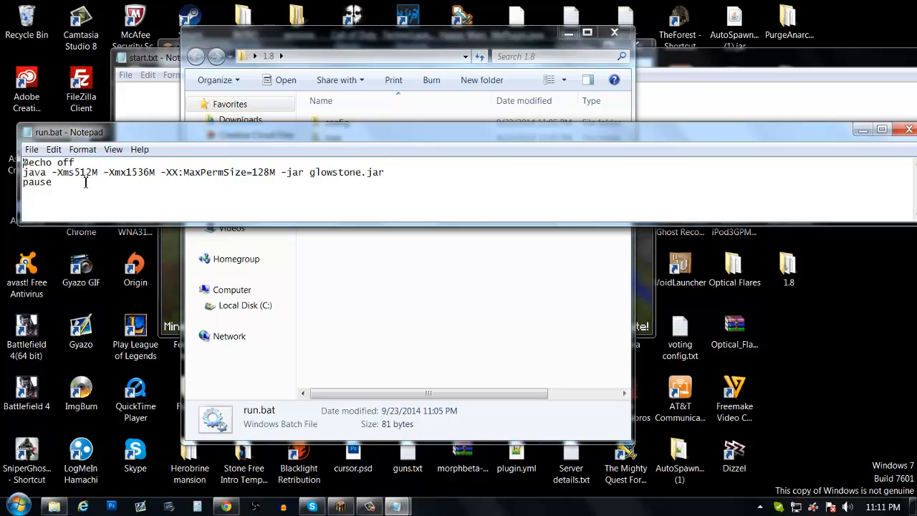
key(ctrl+a)
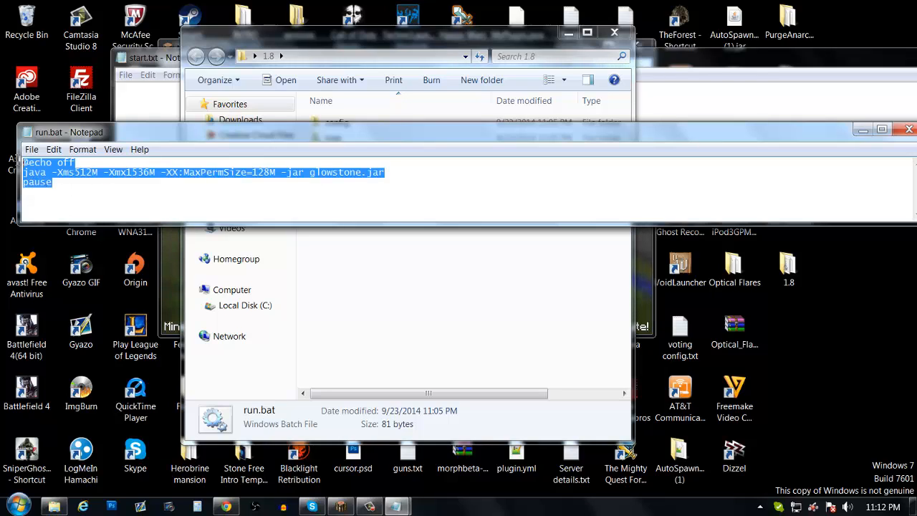
click(149, 172)
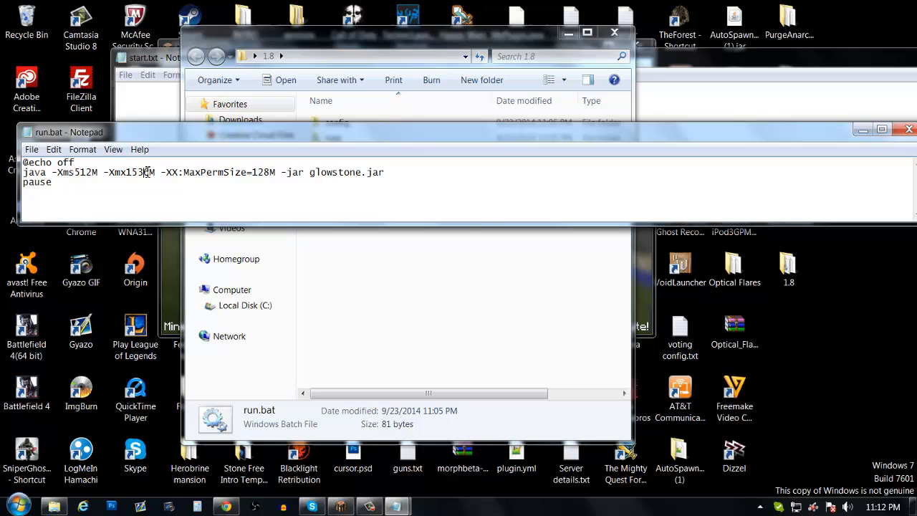
double_click(138, 172)
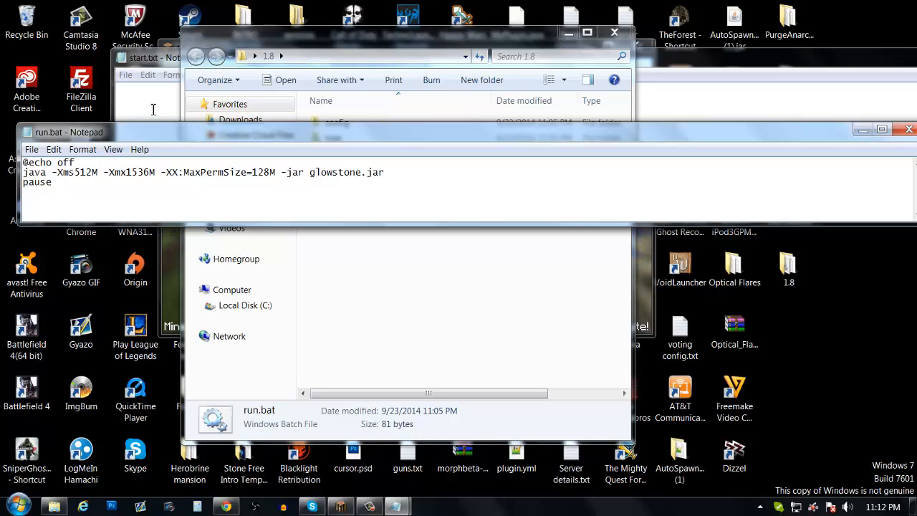
- Bring start.txt holding the copied launch lines to the front and begin saving it
click(164, 57)
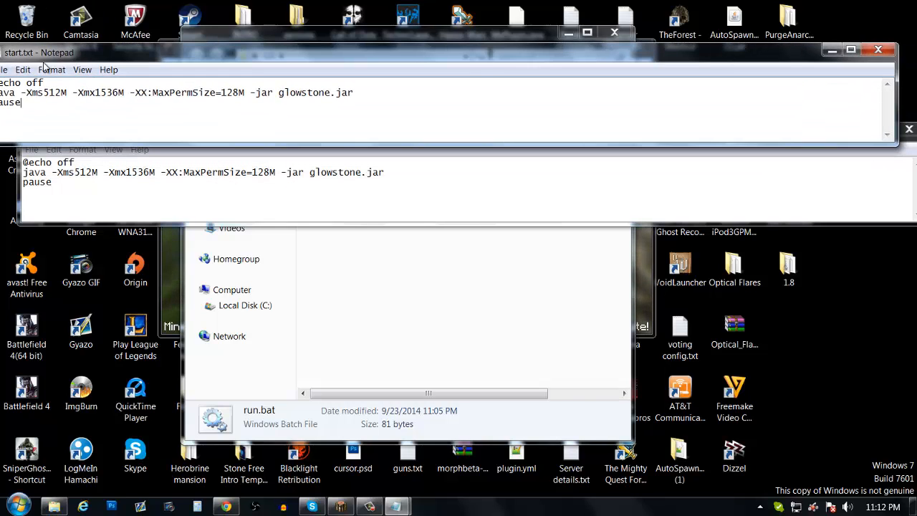
click(5, 69)
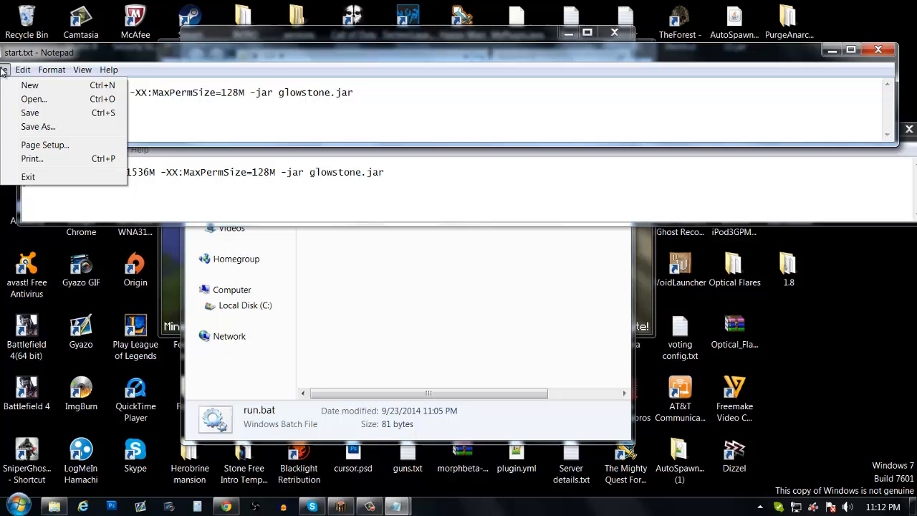
- Save the launch command from Notepad as start.bat in the 1.8 folder
click(37, 126)
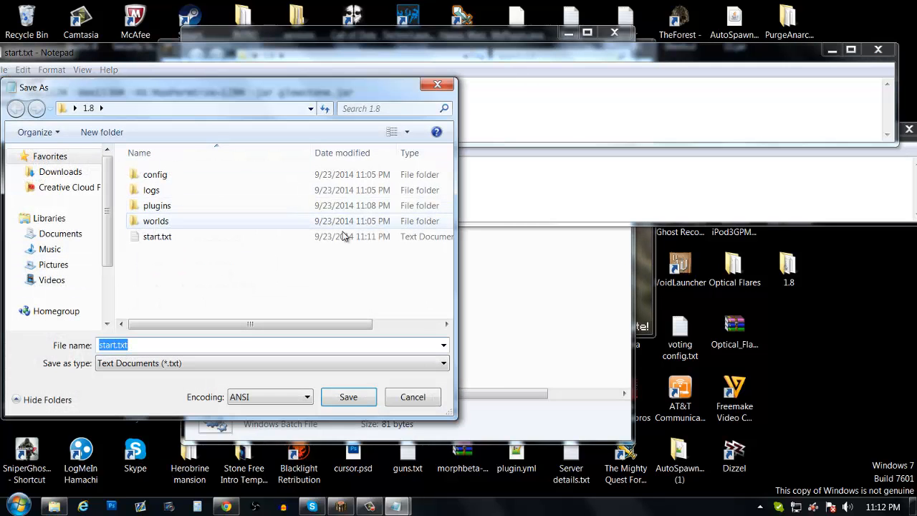
click(121, 344)
text(ba)
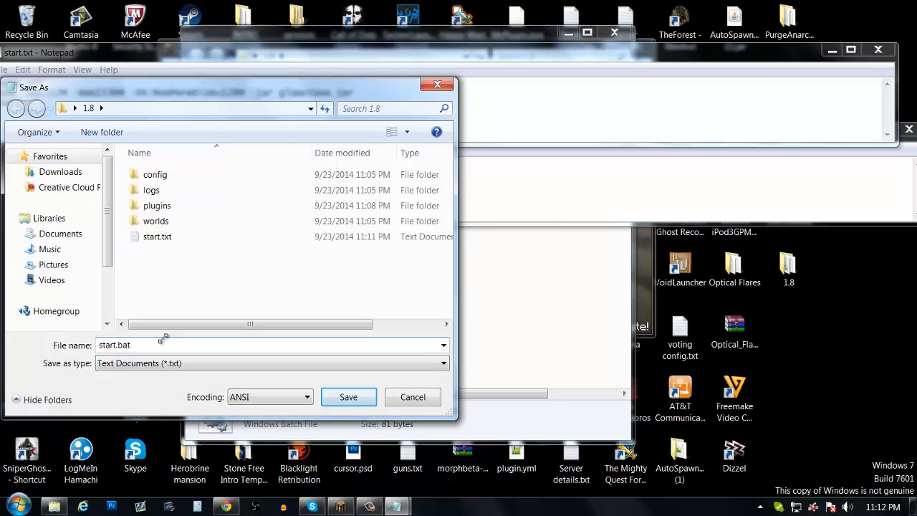
click(348, 397)
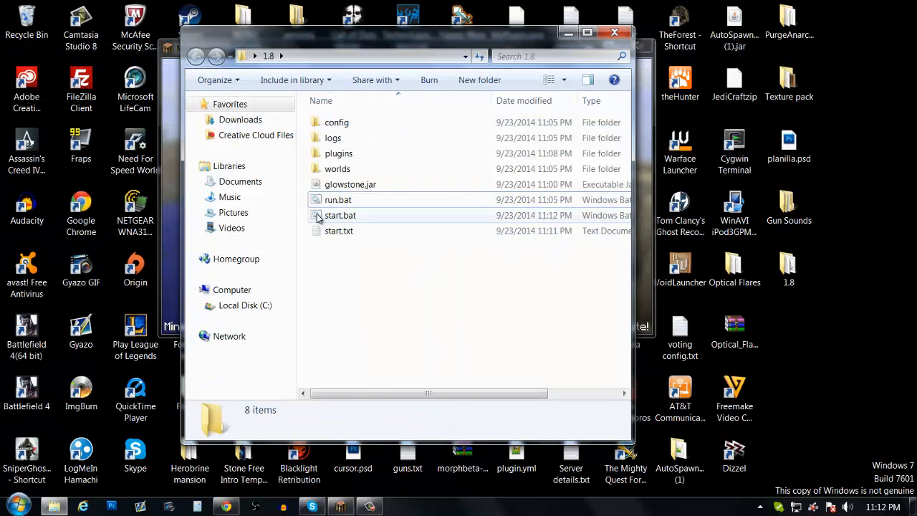
- Delete start.bat and start.txt to the Recycle Bin, leaving glowstone.jar and run.bat
click(341, 215)
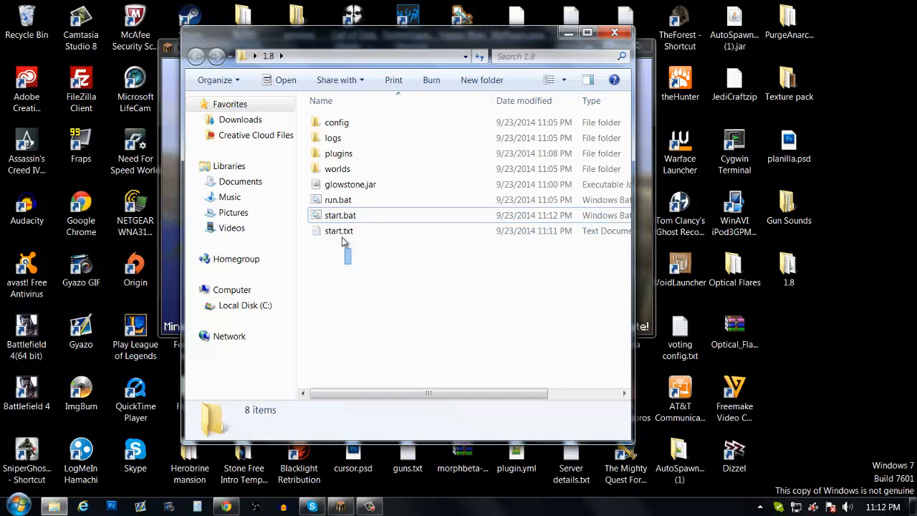
key(Delete)
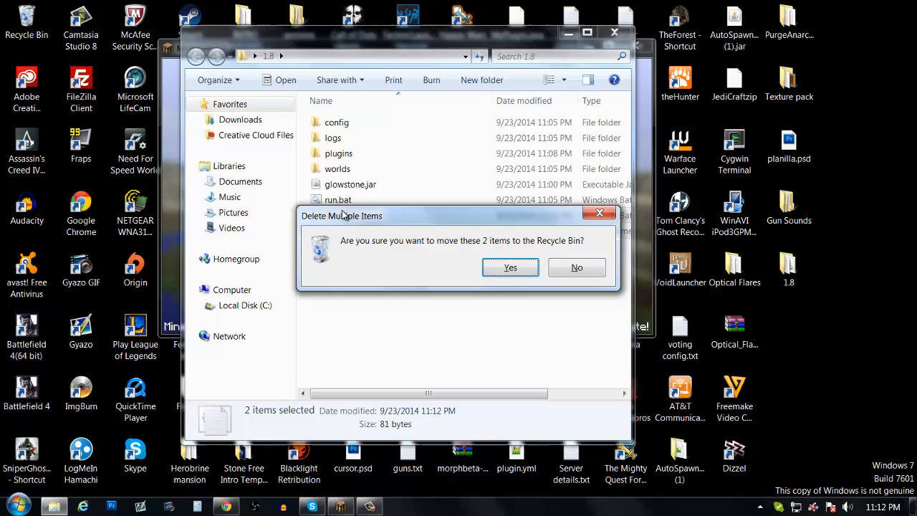
click(510, 268)
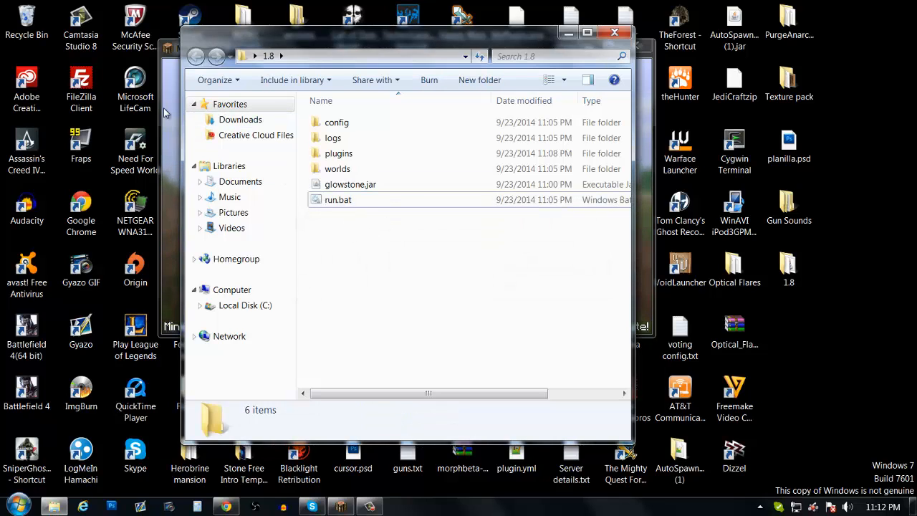
click(350, 183)
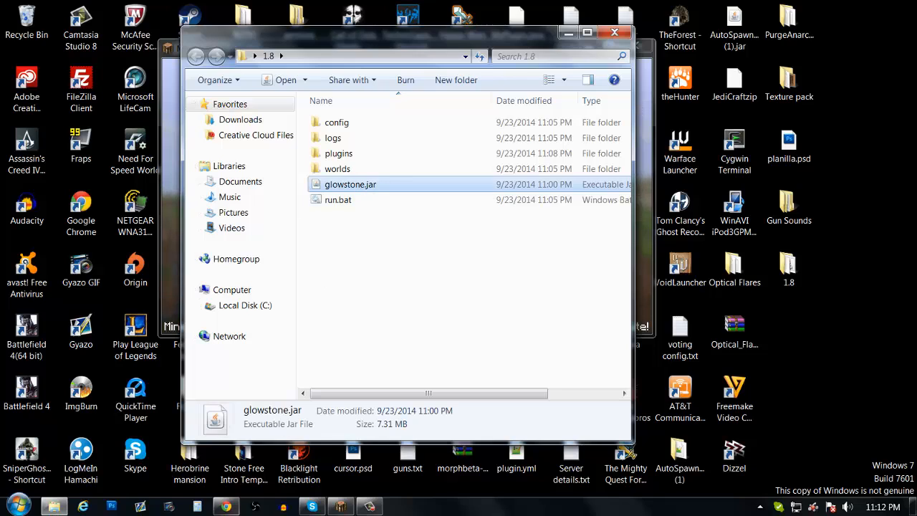
mouse_move(226, 507)
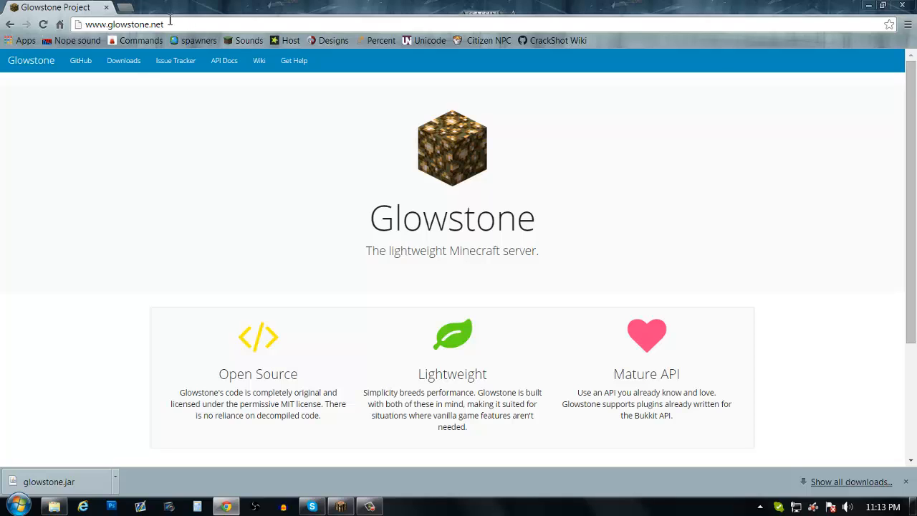
- View the Glowstone downloads list and pick out the newest stable build, Glowstone #70
click(123, 60)
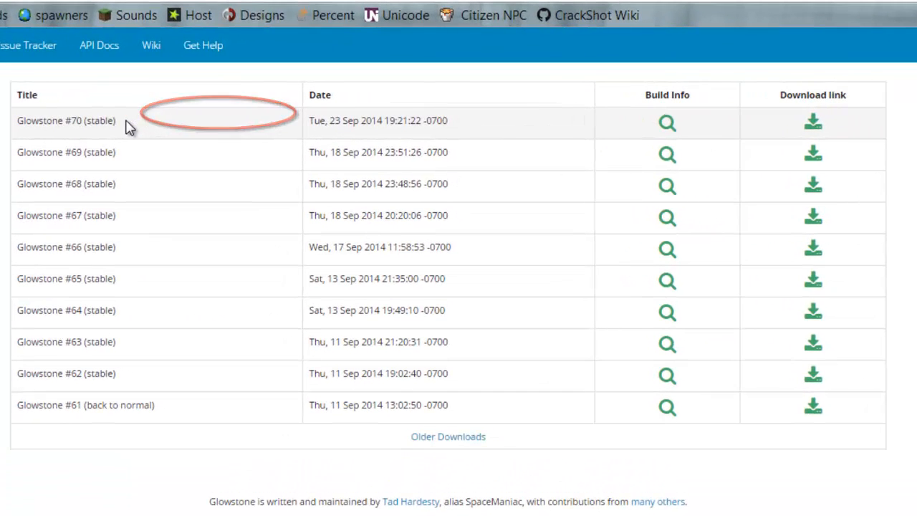
double_click(66, 121)
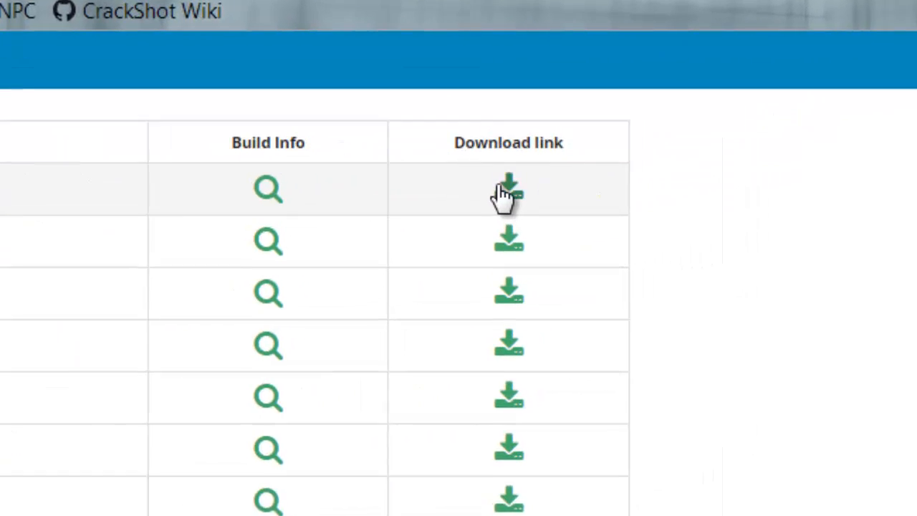
scroll(down, 3)
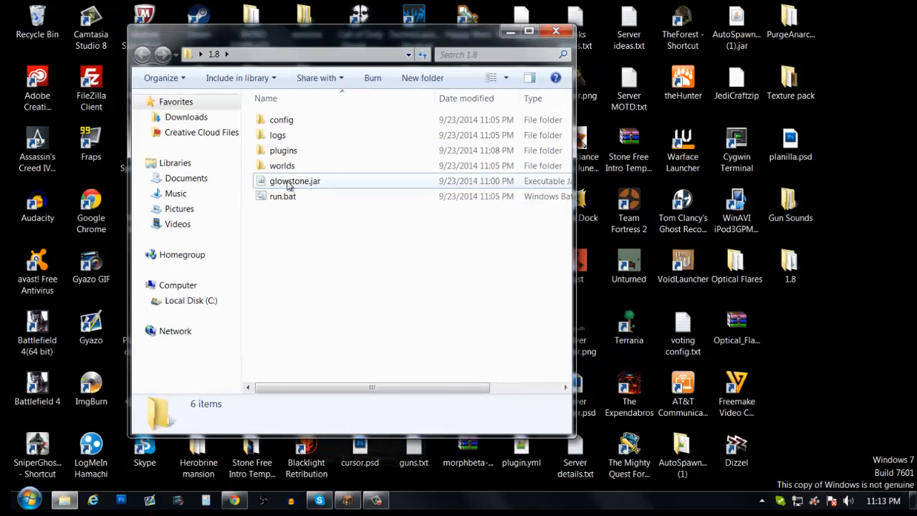
- Start the Glowstone server from run.bat so its console reports it is ready for connections
click(283, 196)
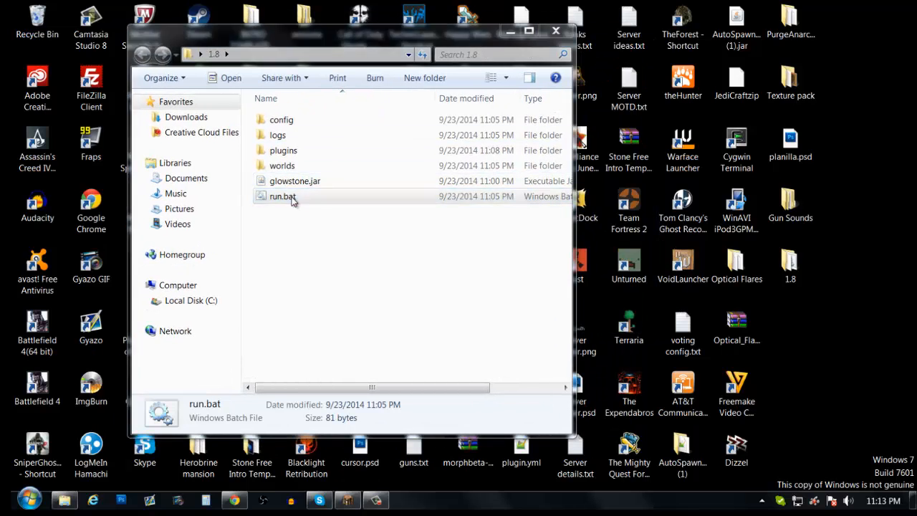
double_click(283, 196)
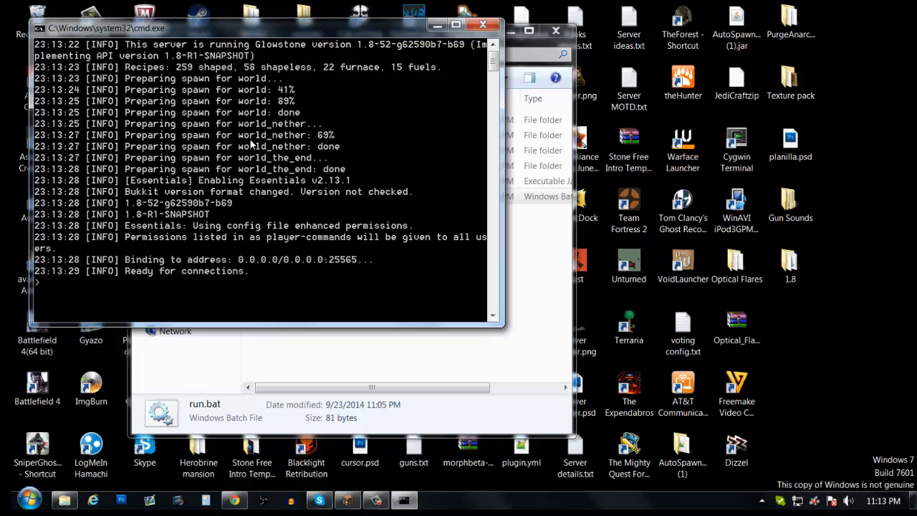
mouse_move(423, 170)
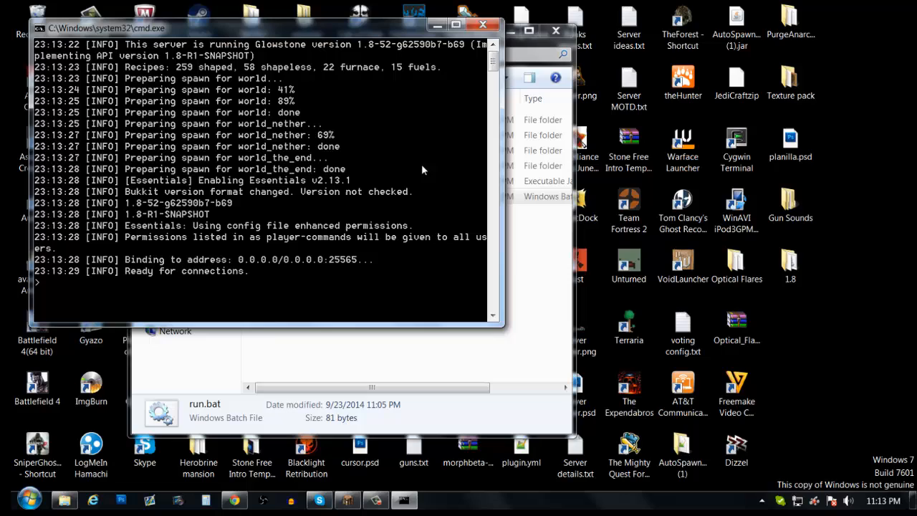
mouse_move(151, 246)
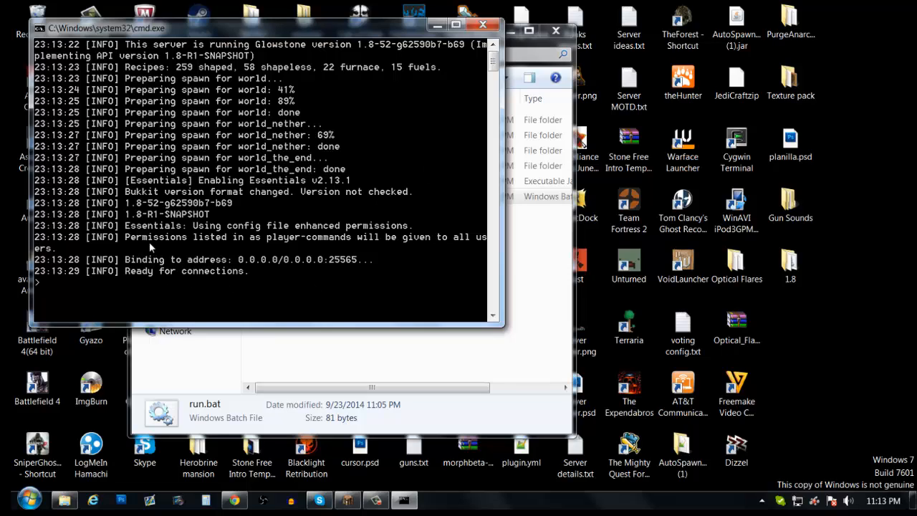
mouse_move(212, 246)
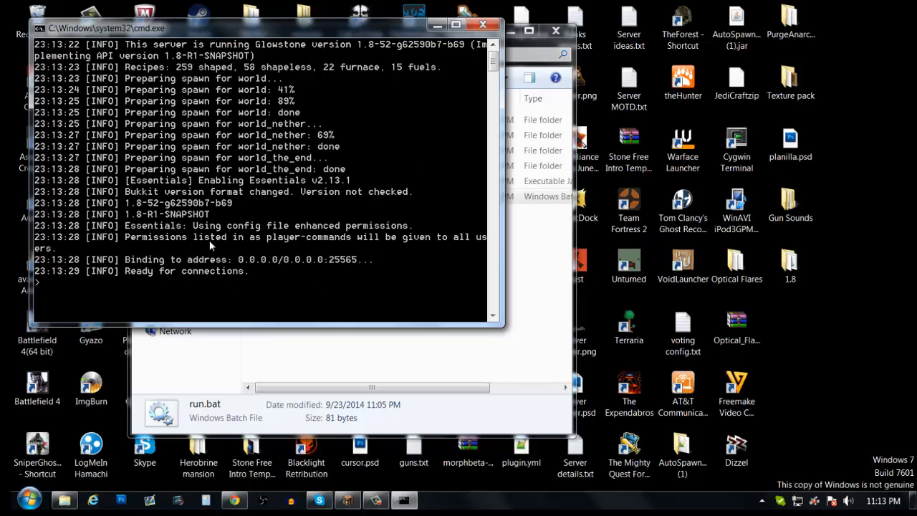
mouse_move(259, 307)
text(ess reload)
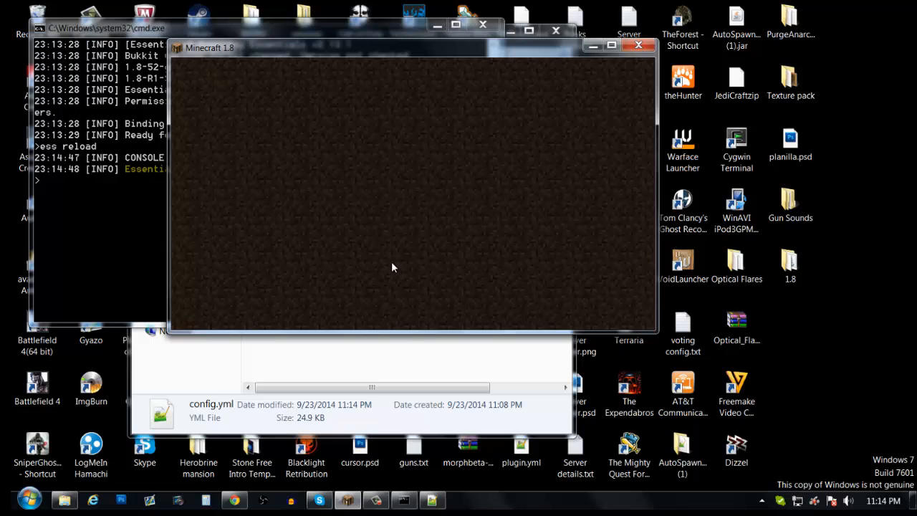
mouse_move(398, 261)
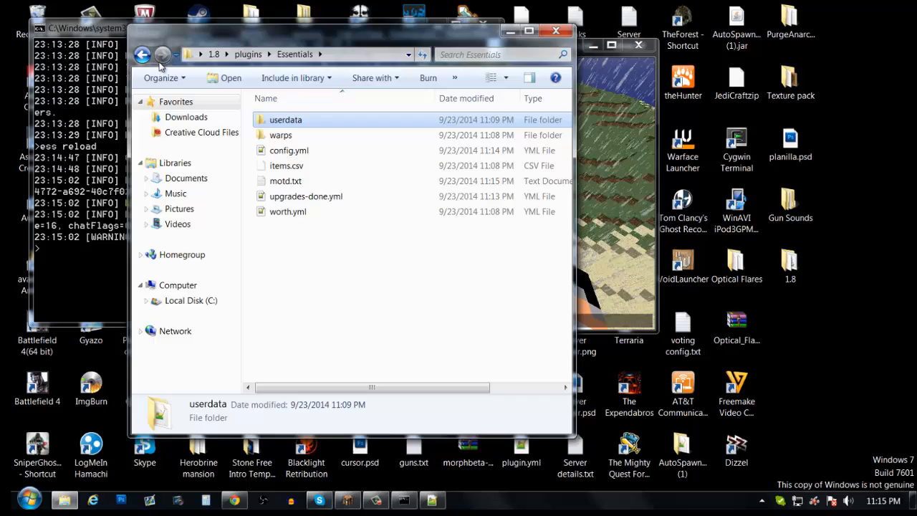
- Navigate back up to the 1.8 server folder and select glowstone.jar
click(144, 54)
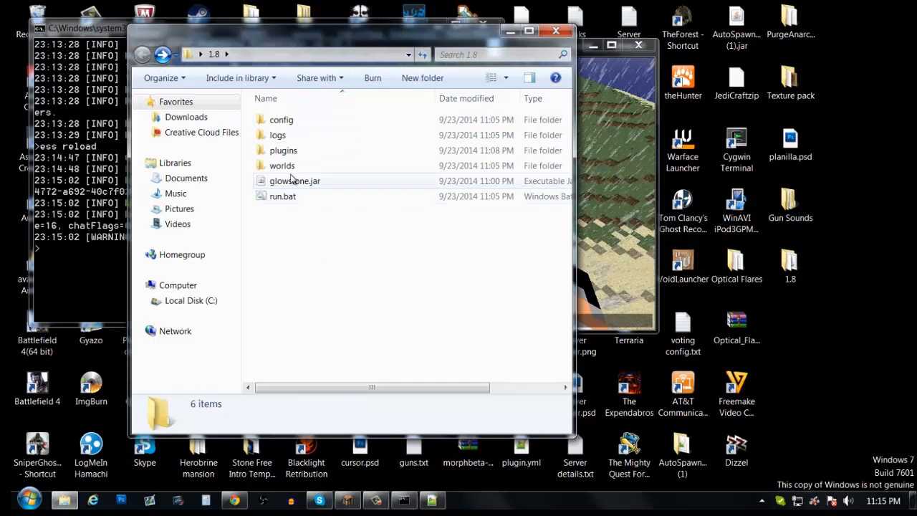
click(280, 166)
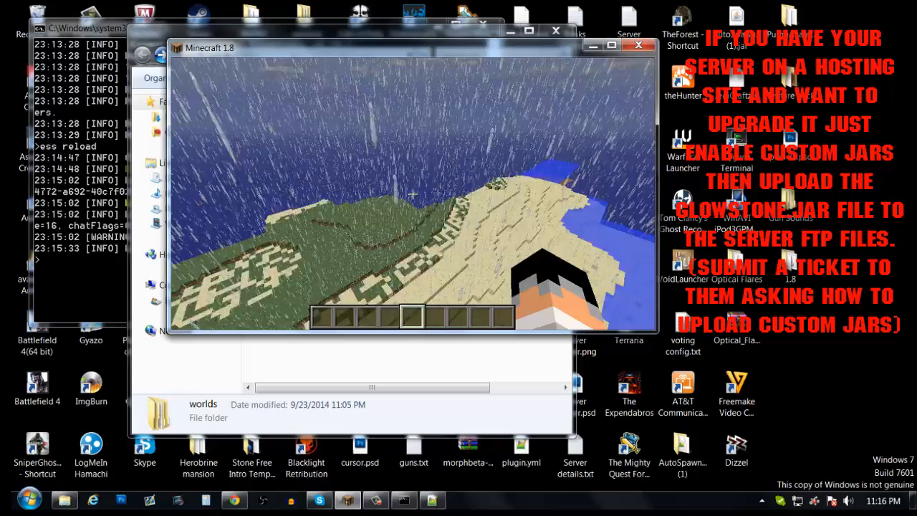
mouse_move(412, 193)
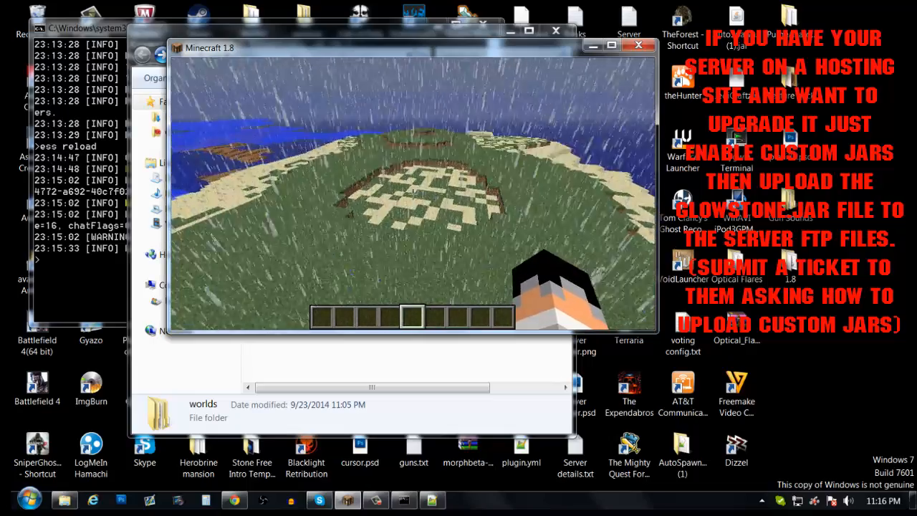